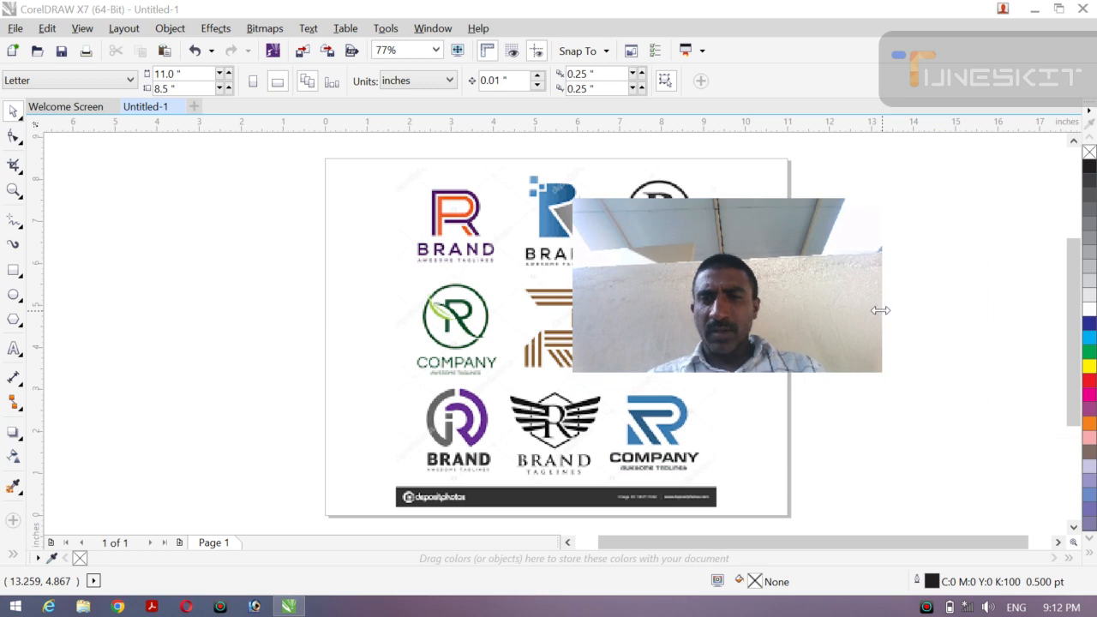
Step: Marquee-zoom onto the brown striped R logo to about 277%
drag(727, 288, 895, 128)
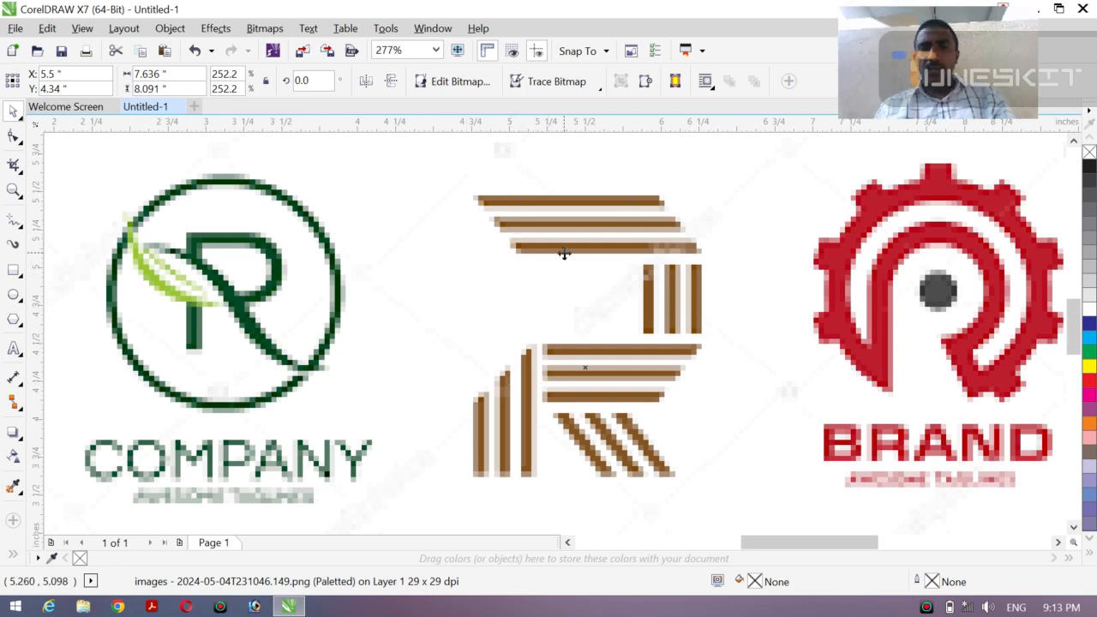
mouse_move(693, 439)
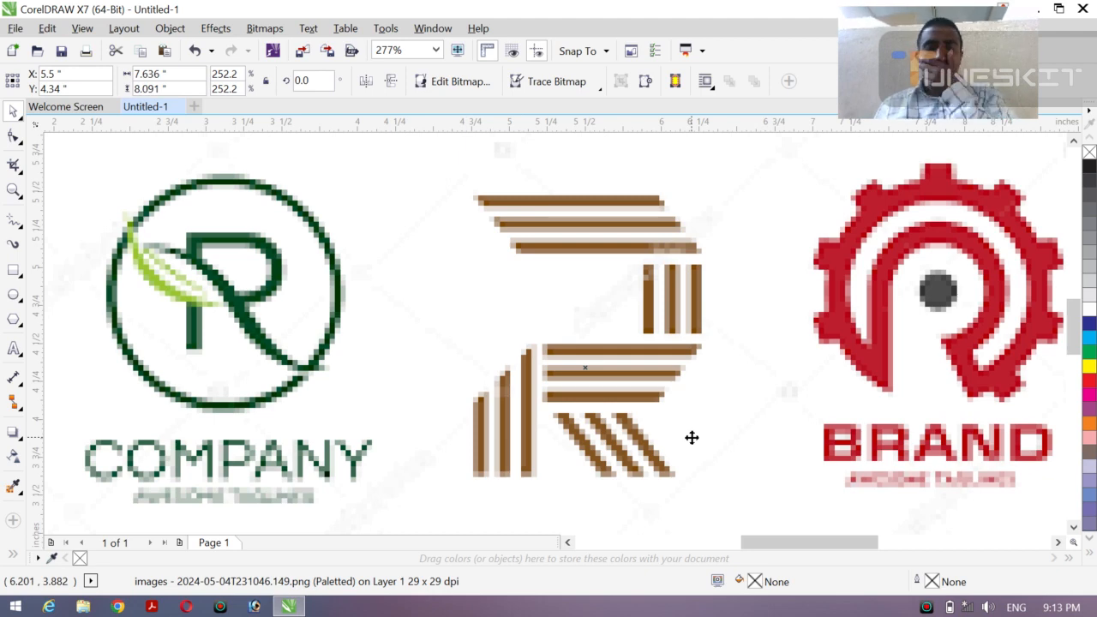
mouse_move(249, 343)
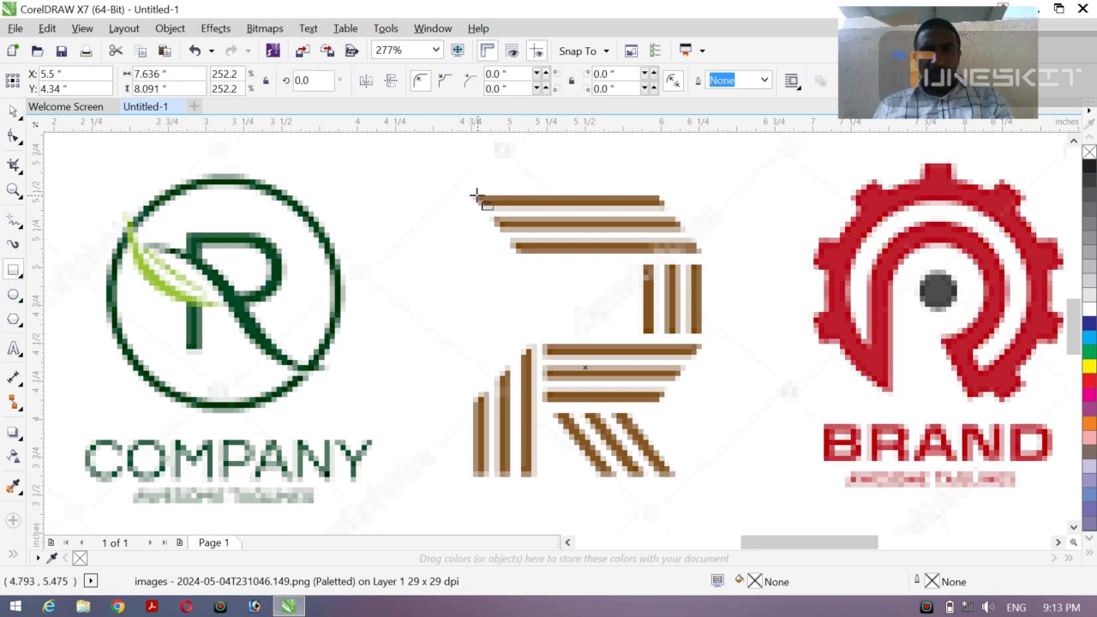
Step: Draw a thin black-filled bar over the top stripe and copy it onto the second stripe
click(566, 202)
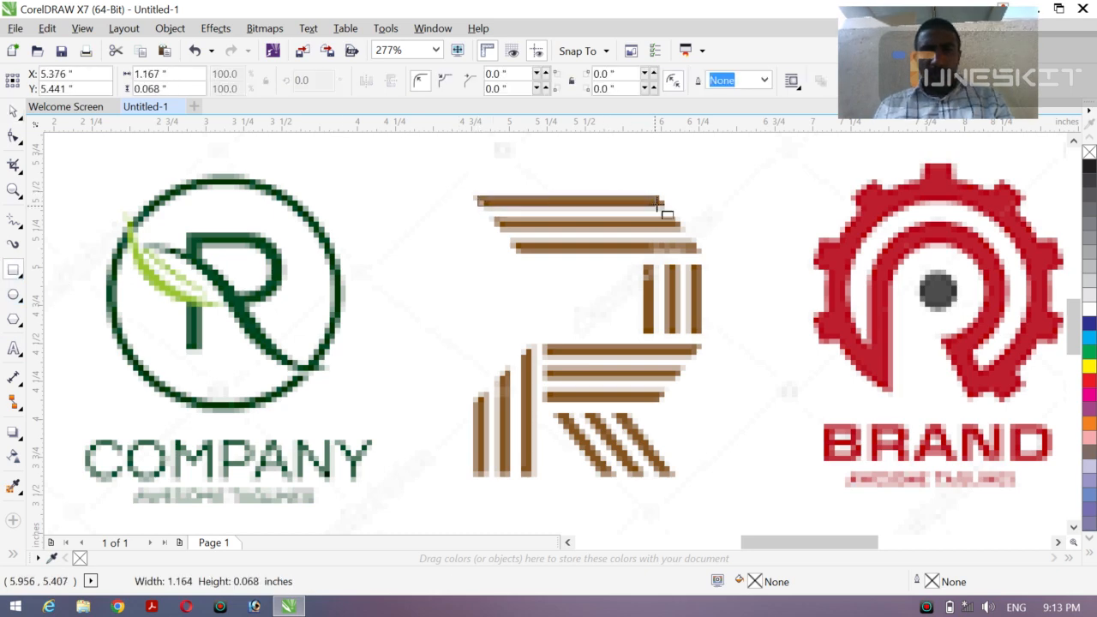
drag(667, 215, 675, 216)
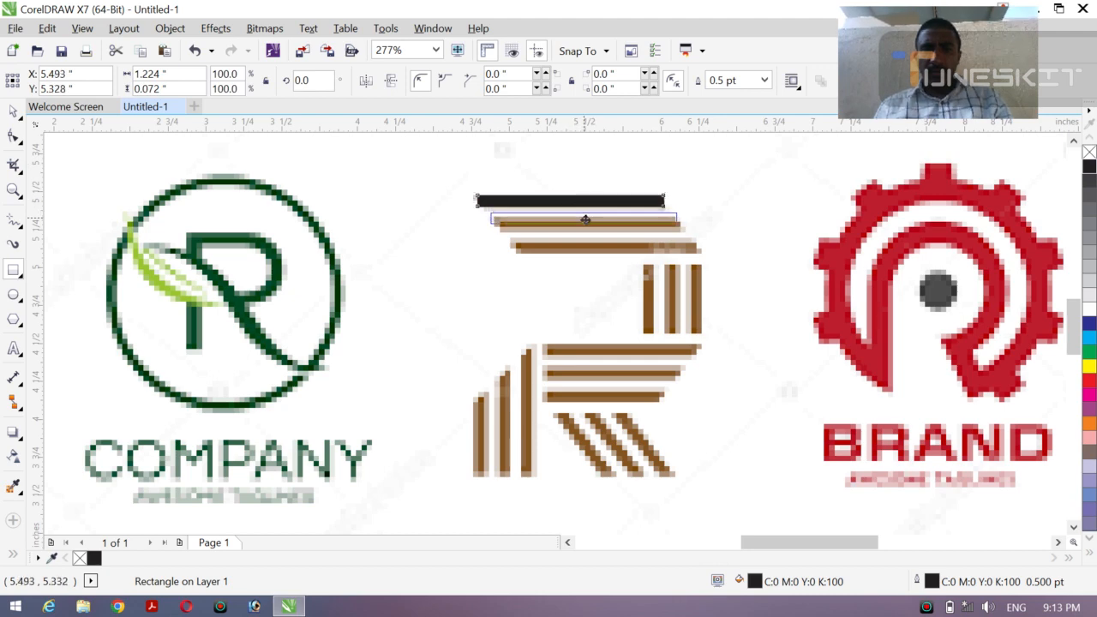
drag(586, 220, 590, 226)
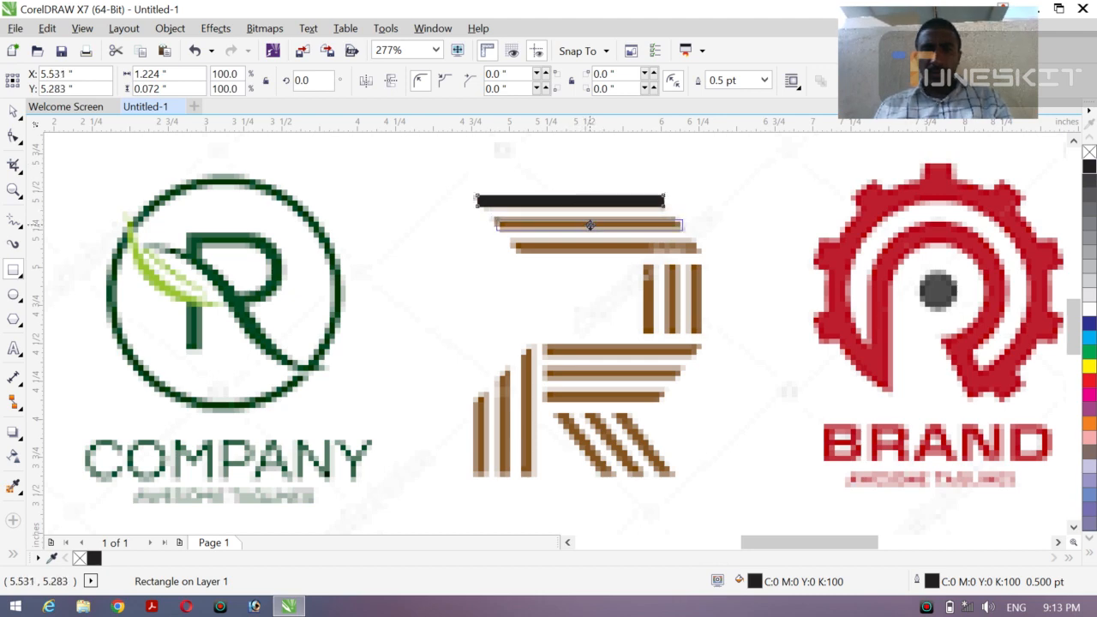
click(587, 226)
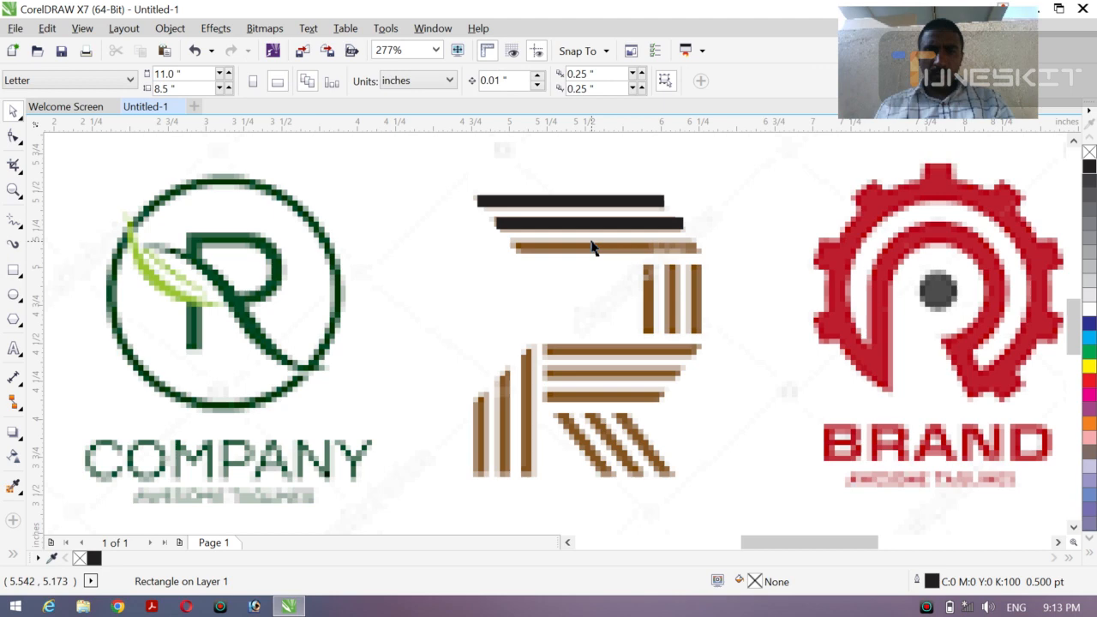
Step: Copy a black bar onto the third top stripe and down onto the middle stripe
click(569, 222)
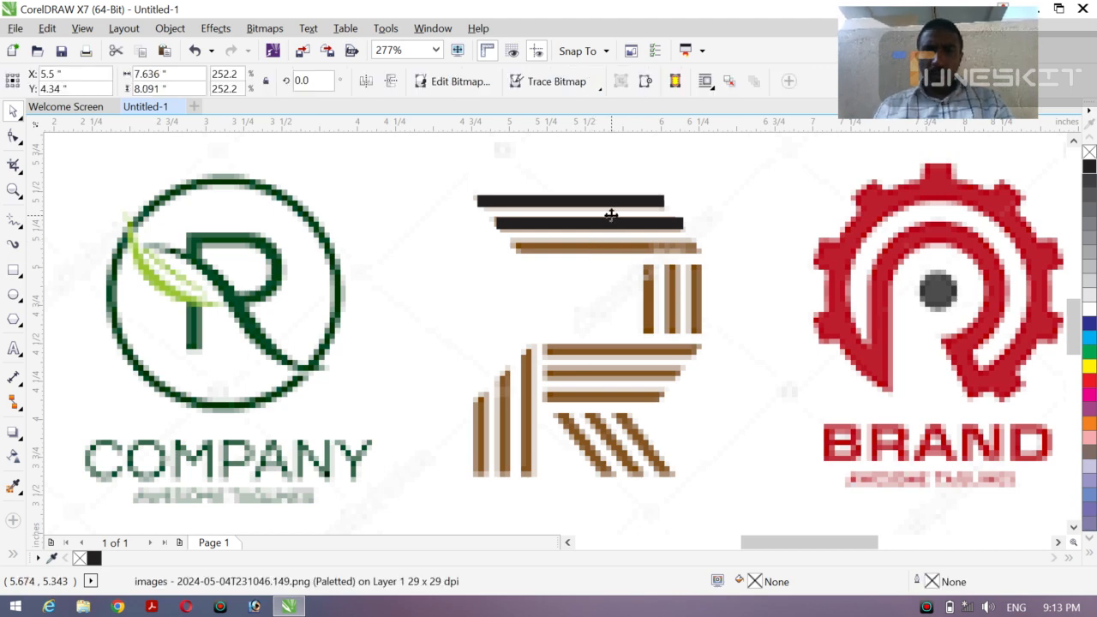
click(592, 225)
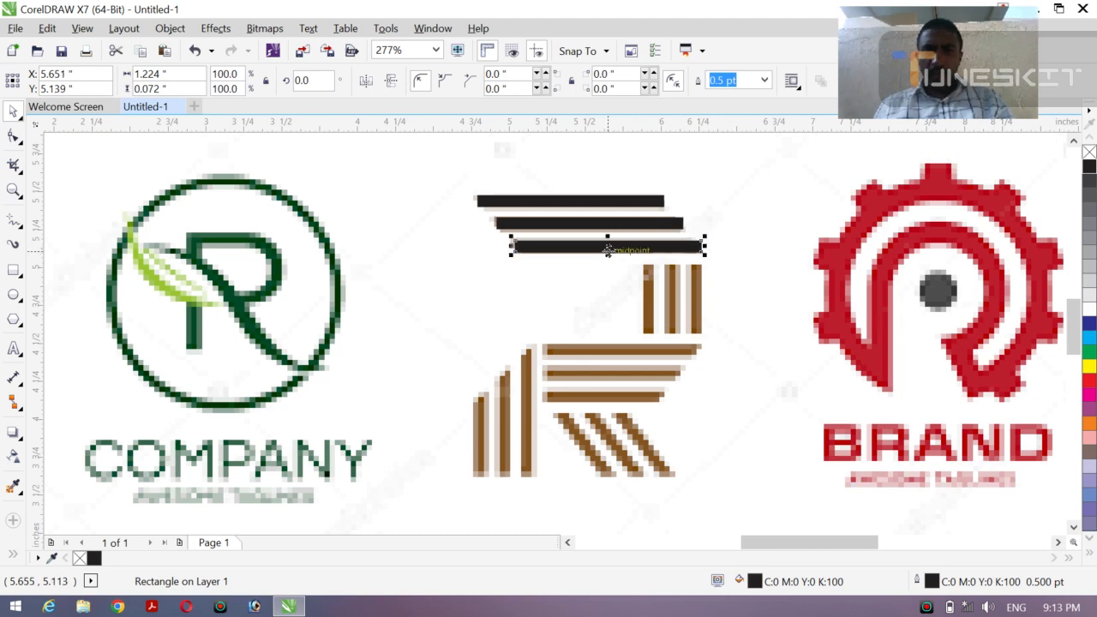
mouse_move(603, 342)
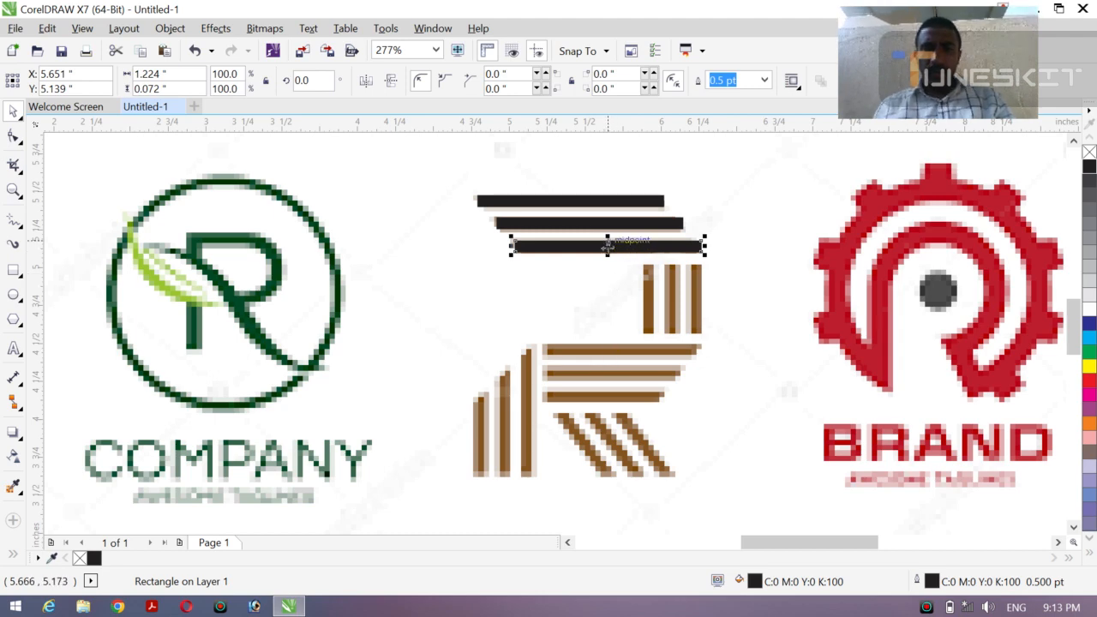
drag(609, 247, 635, 346)
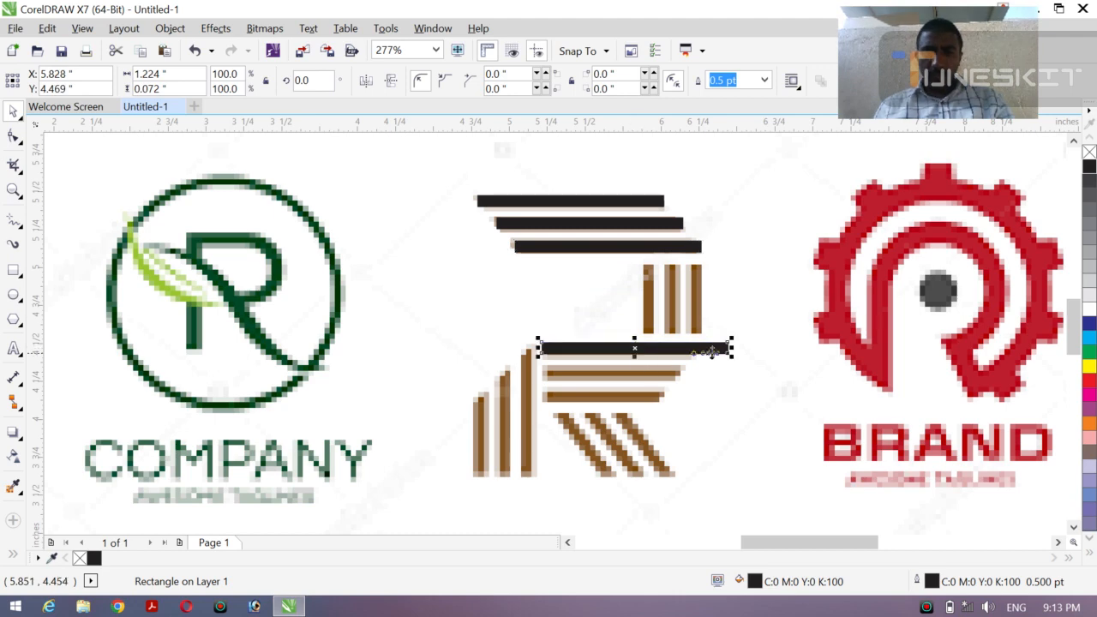
Step: Resize the middle bar copies so each fits its stripe's length
drag(731, 349, 716, 350)
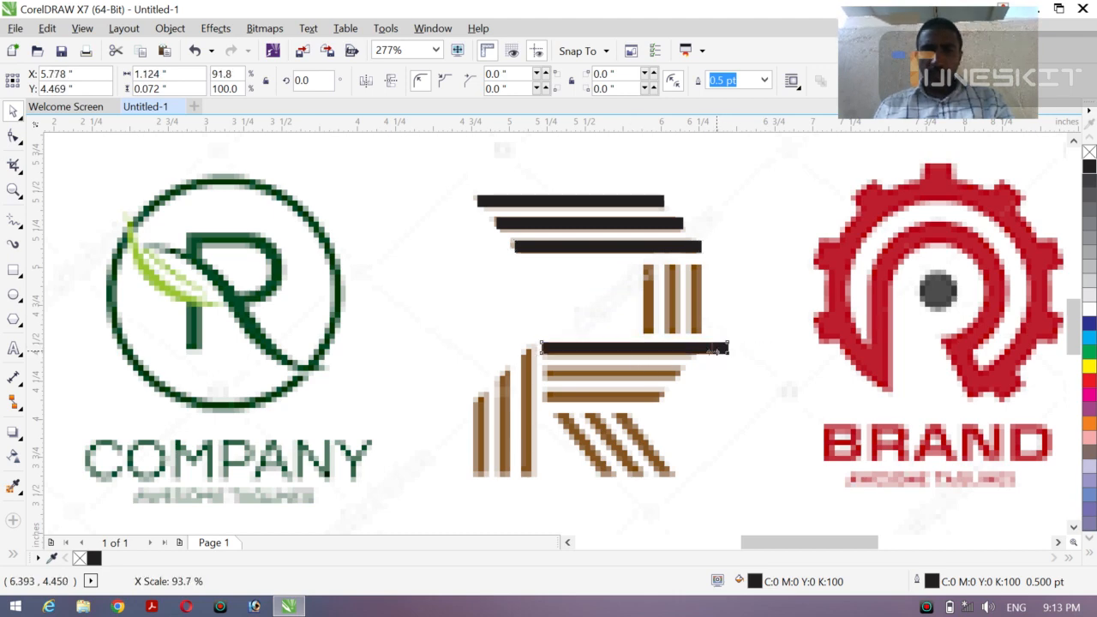
click(635, 349)
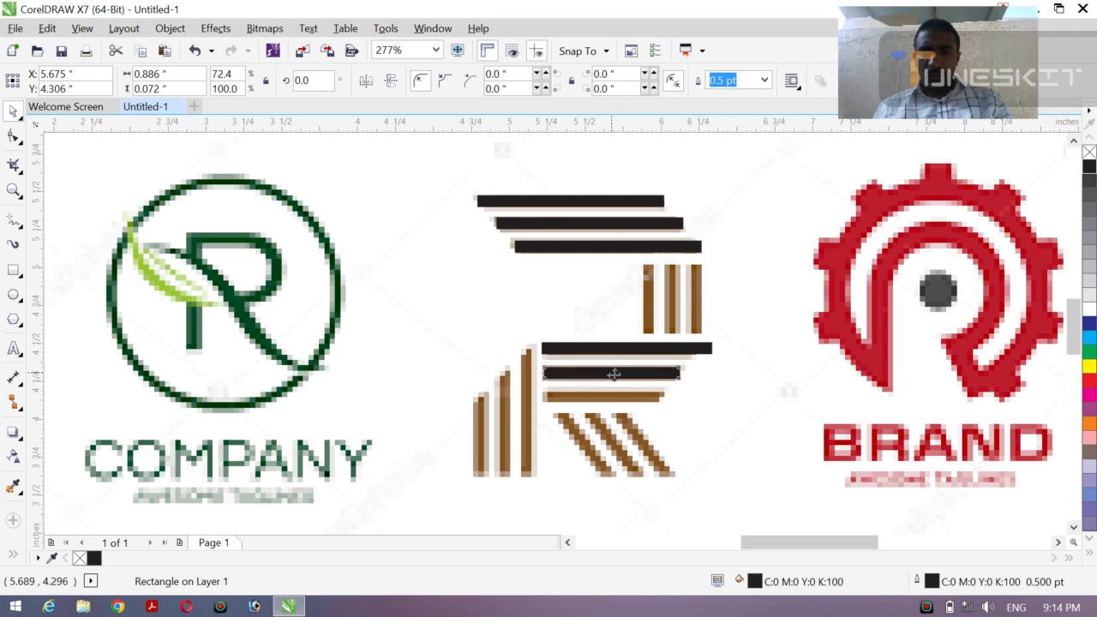
drag(614, 373, 613, 397)
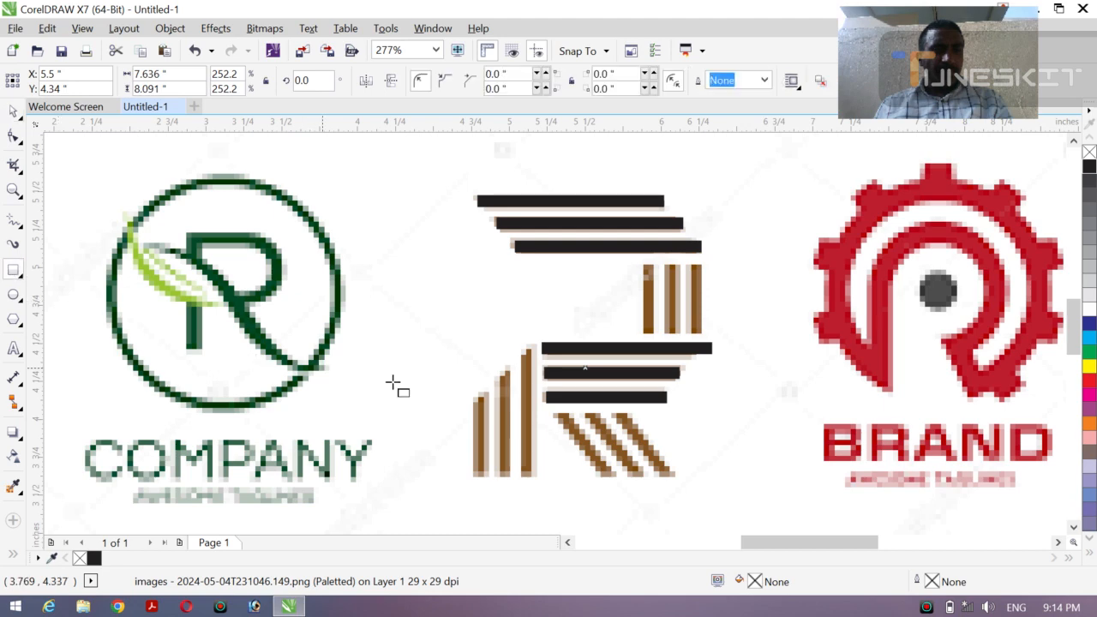
mouse_move(528, 349)
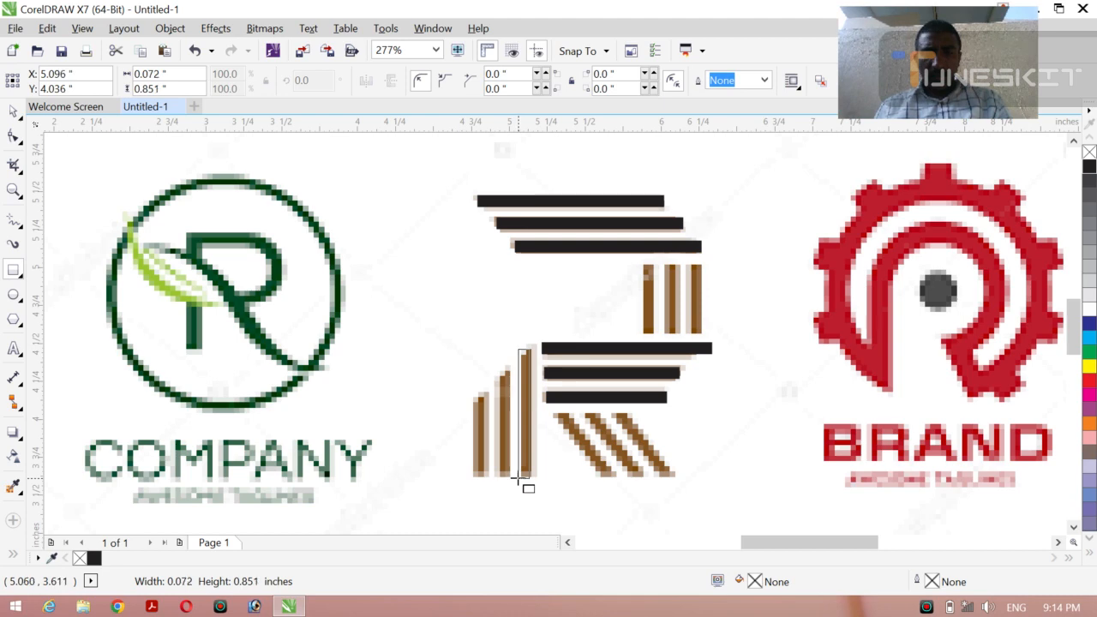
Step: Draw thin vertical rectangles over the lower-left vertical stripes of the R
click(523, 413)
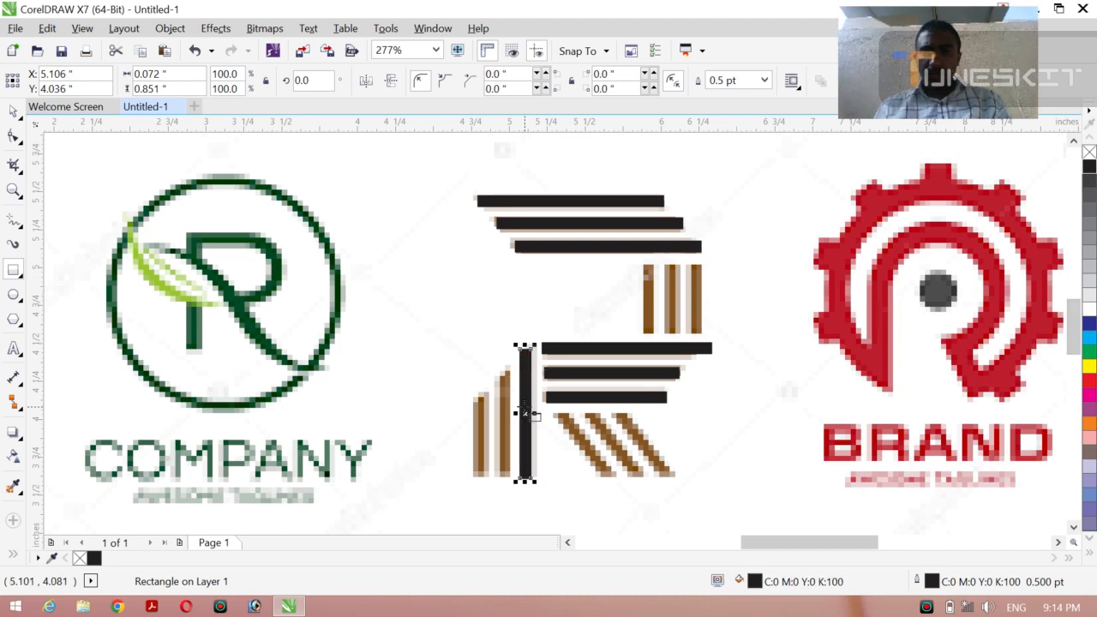
drag(525, 414, 502, 413)
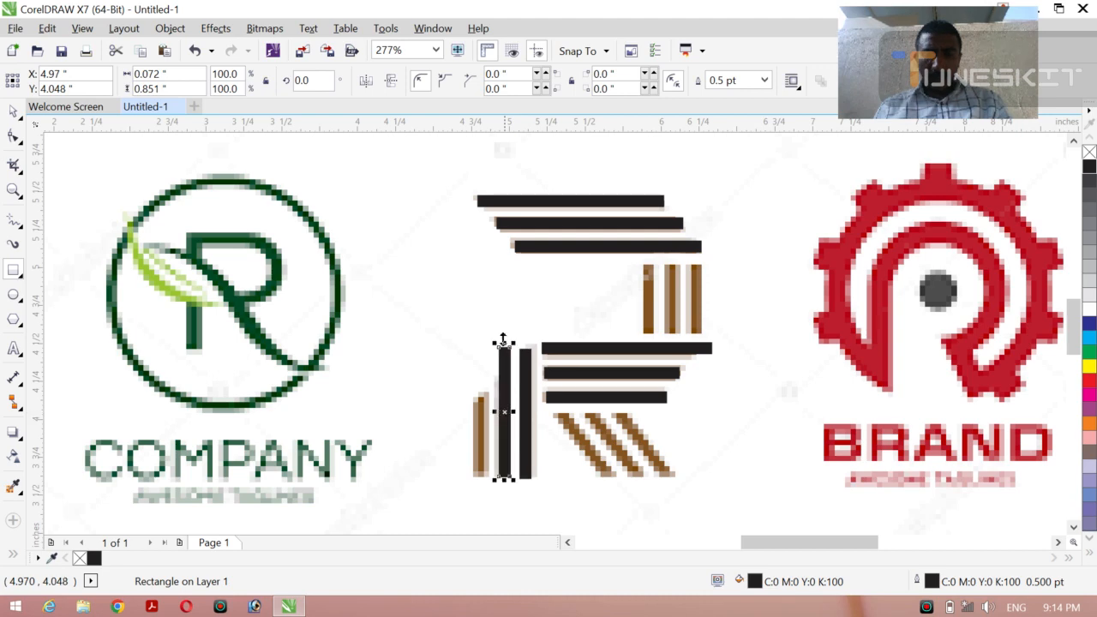
drag(504, 340, 501, 367)
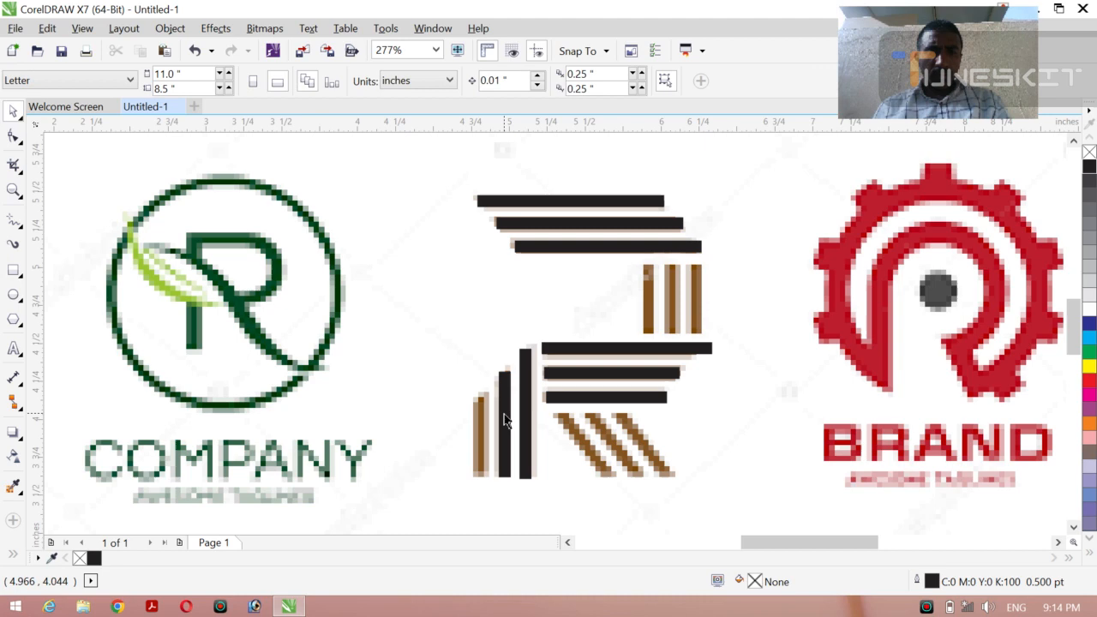
Step: Fill the new lower-left vertical bars with black from the palette
click(482, 420)
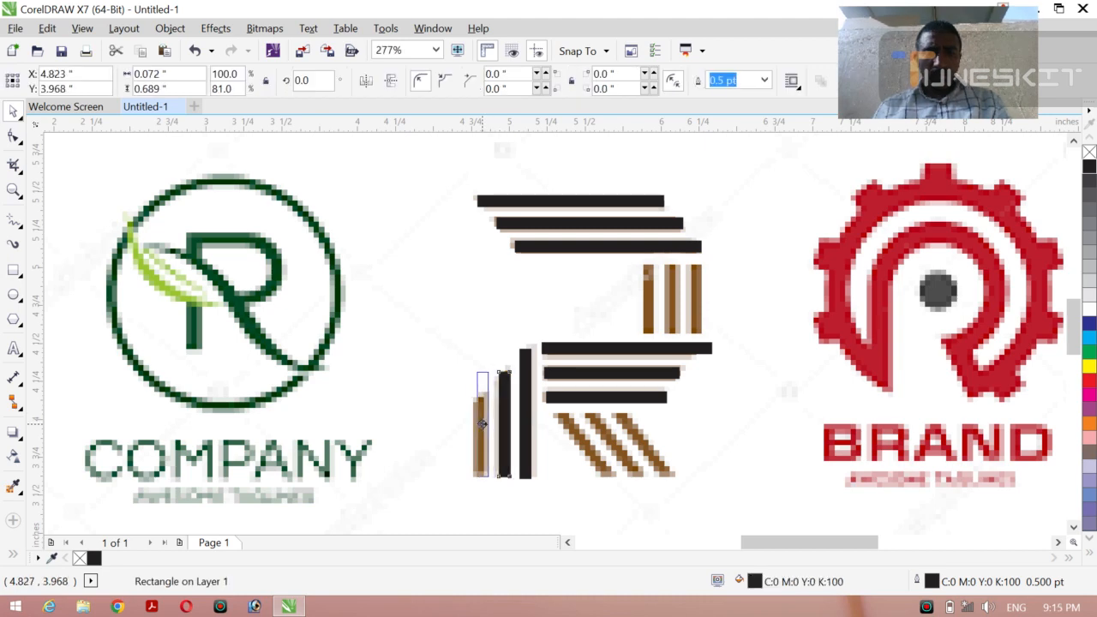
click(483, 420)
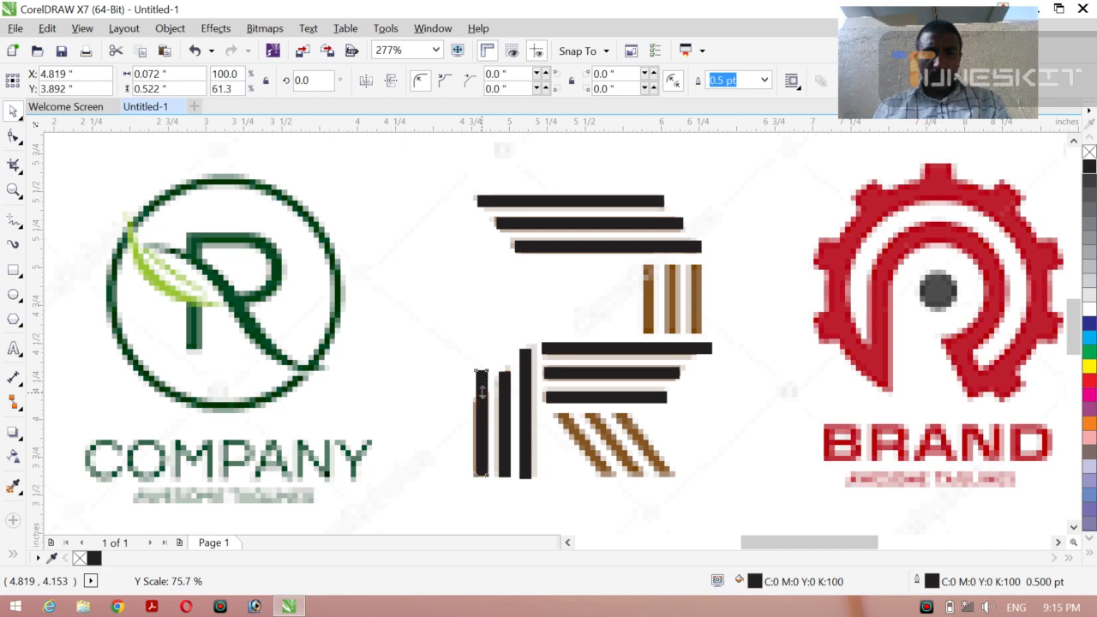
click(482, 428)
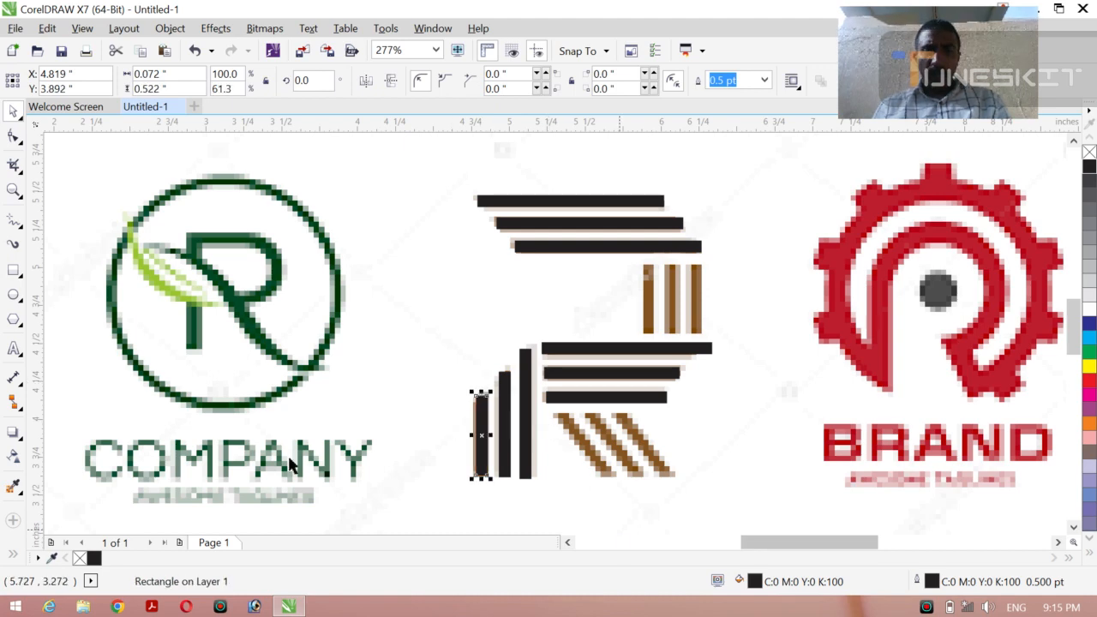
mouse_move(3, 308)
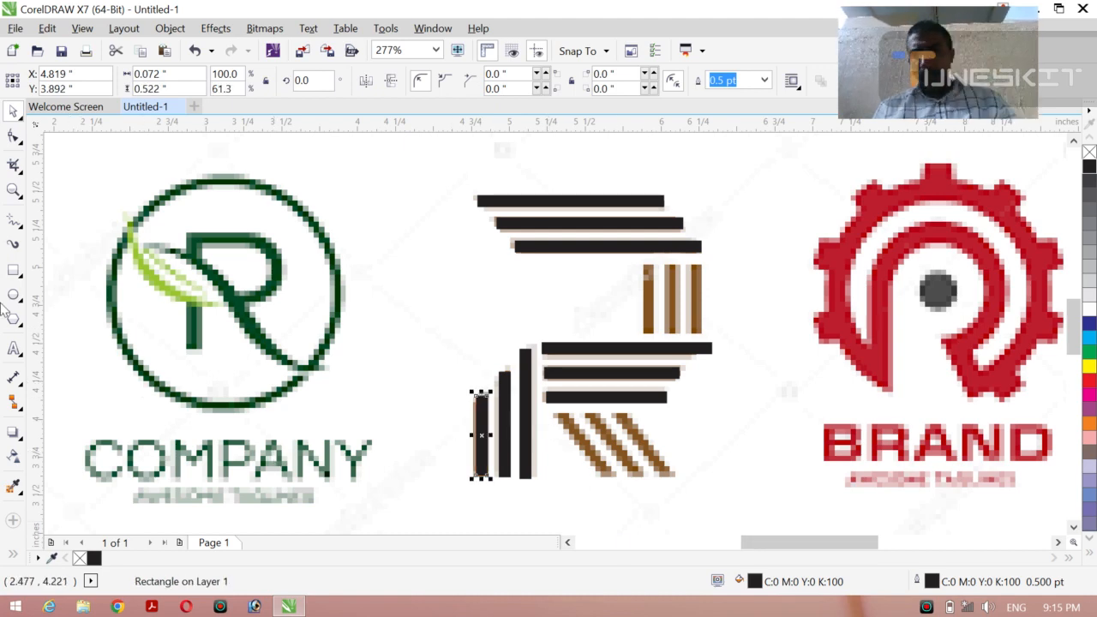
click(13, 269)
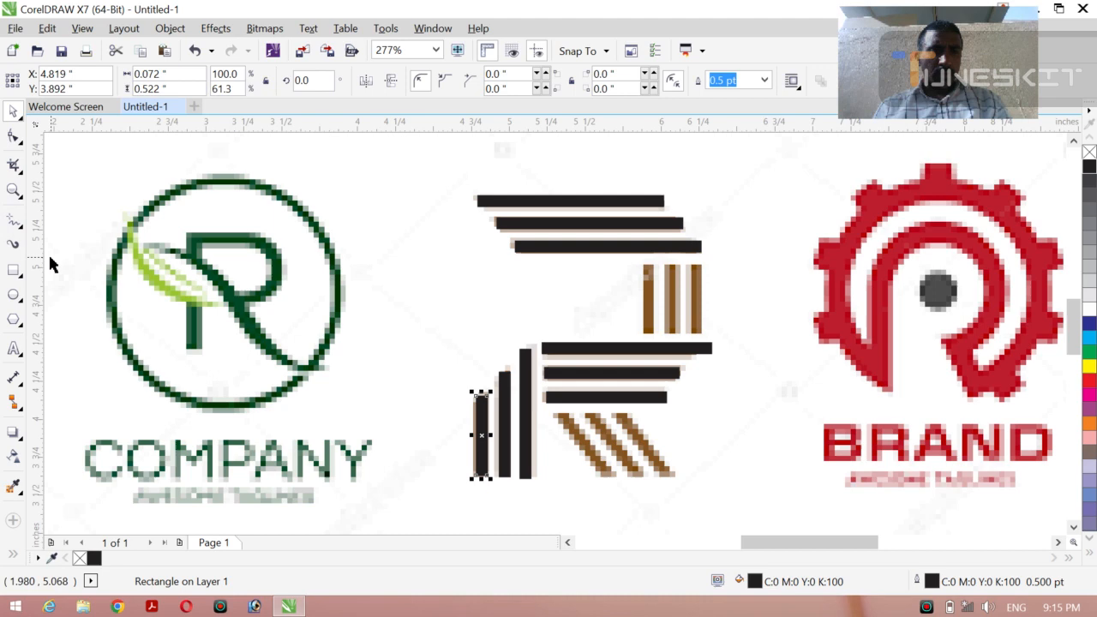
Step: With the Pen tool, trace the lower-right diagonal bars corner by corner and fill them black
click(14, 222)
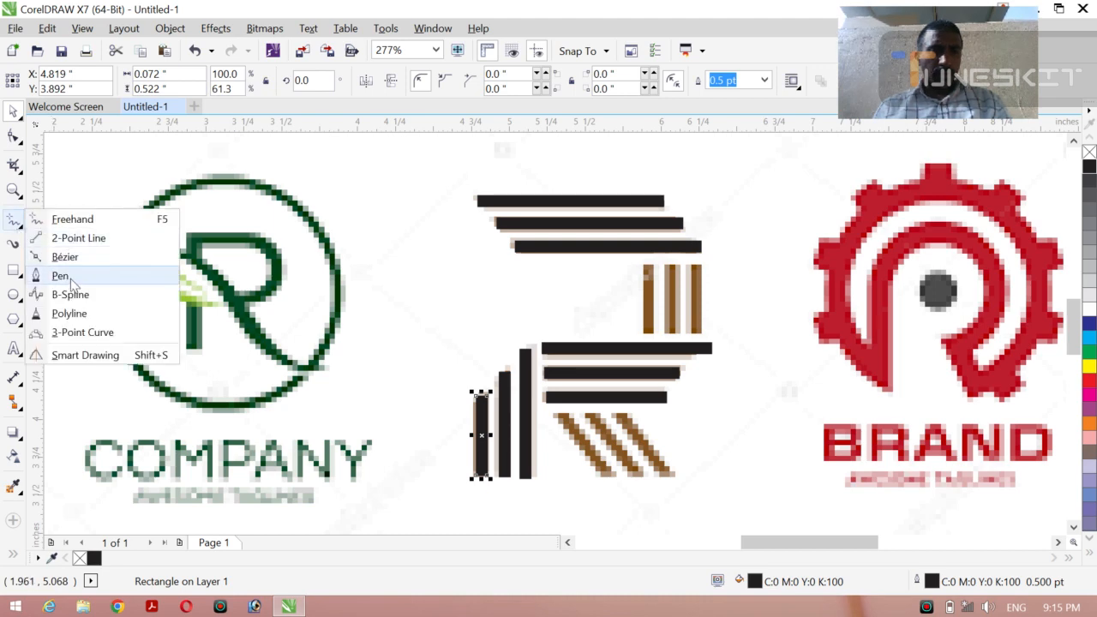
click(60, 275)
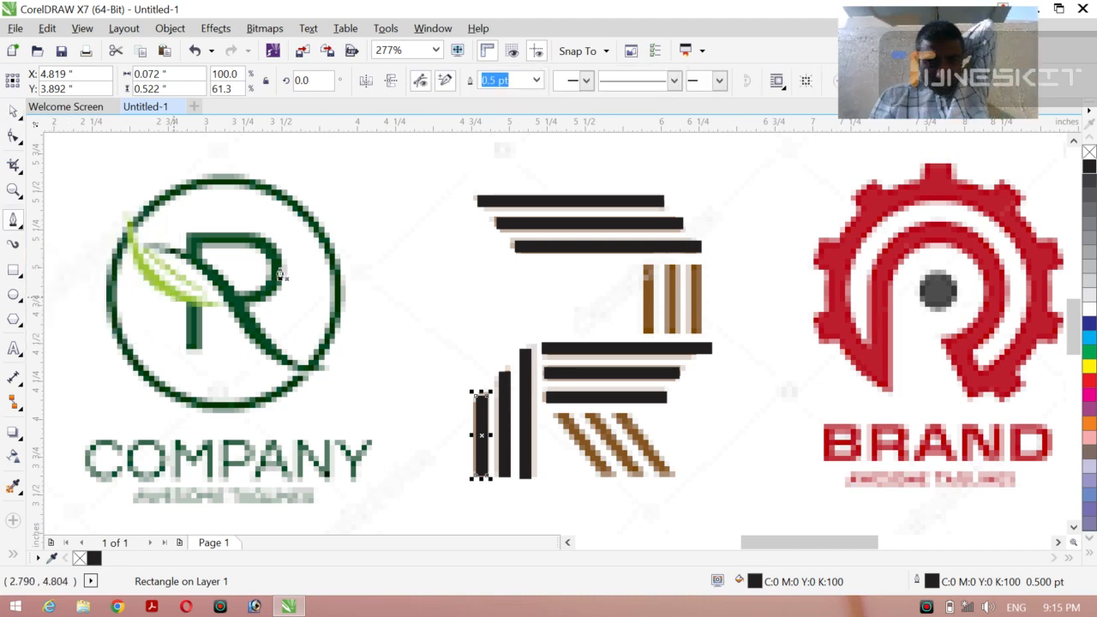
mouse_move(552, 426)
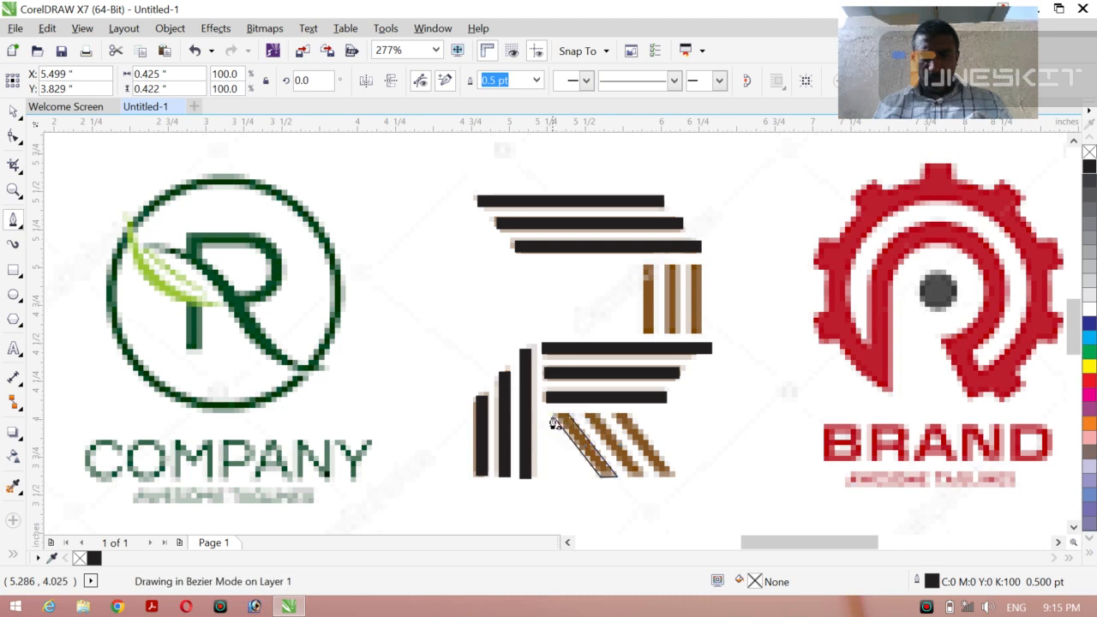
click(609, 446)
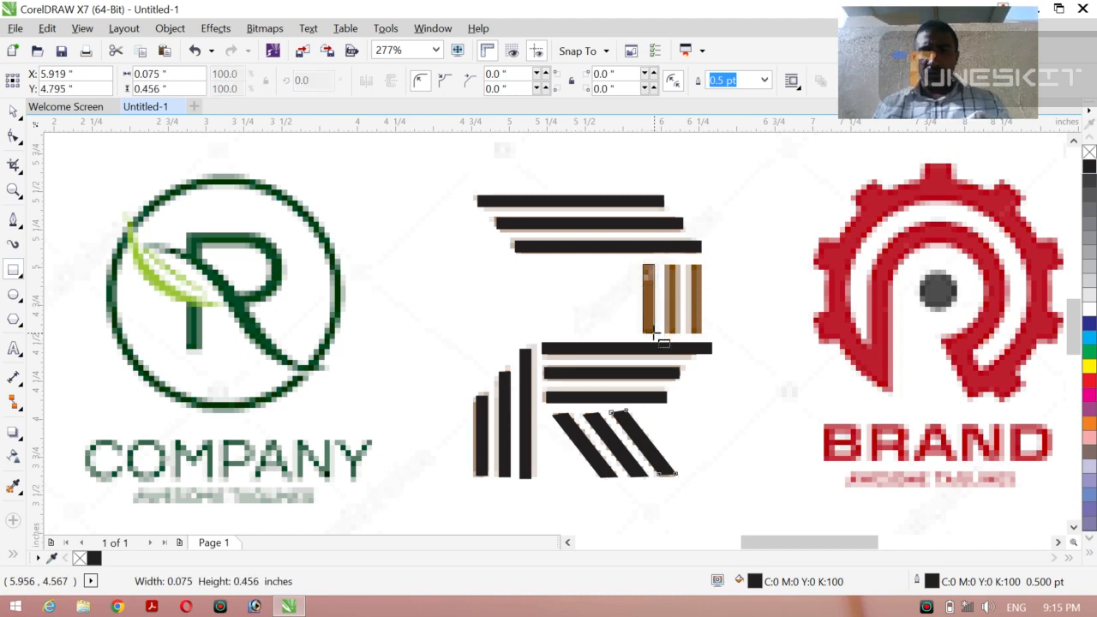
Step: Draw black rectangles over the three upper-right vertical stripes, leaving a standalone black R
click(648, 299)
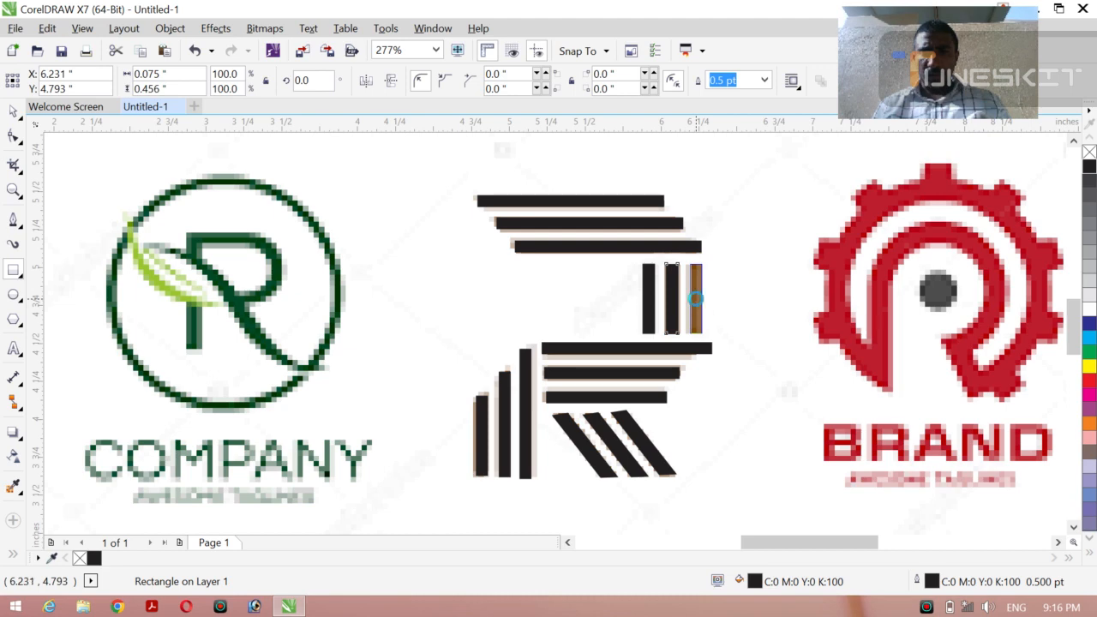
click(695, 299)
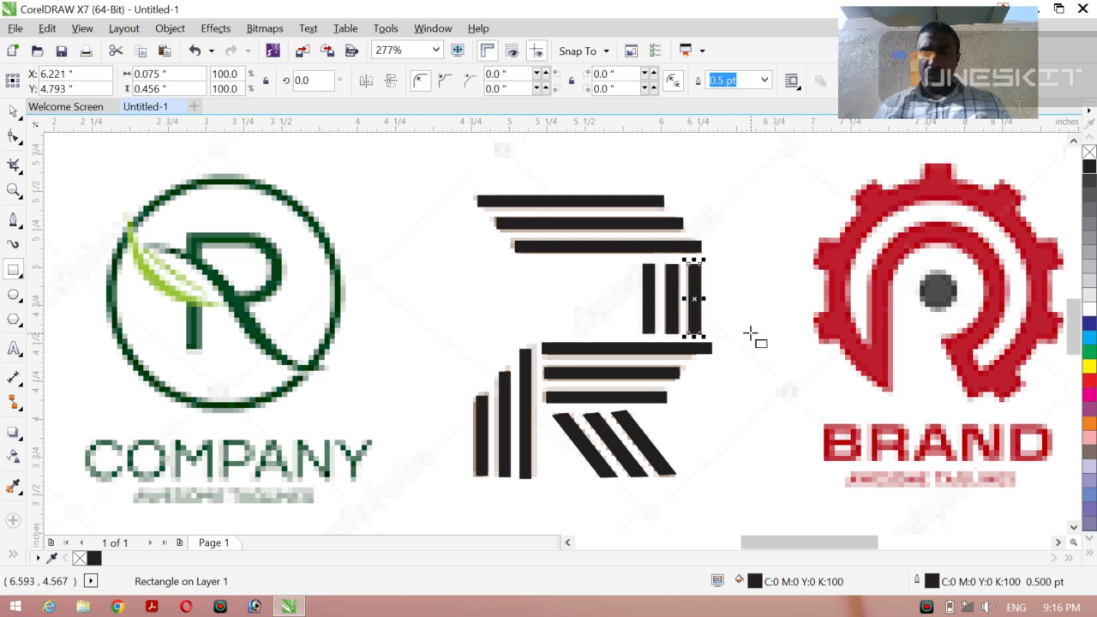
click(14, 190)
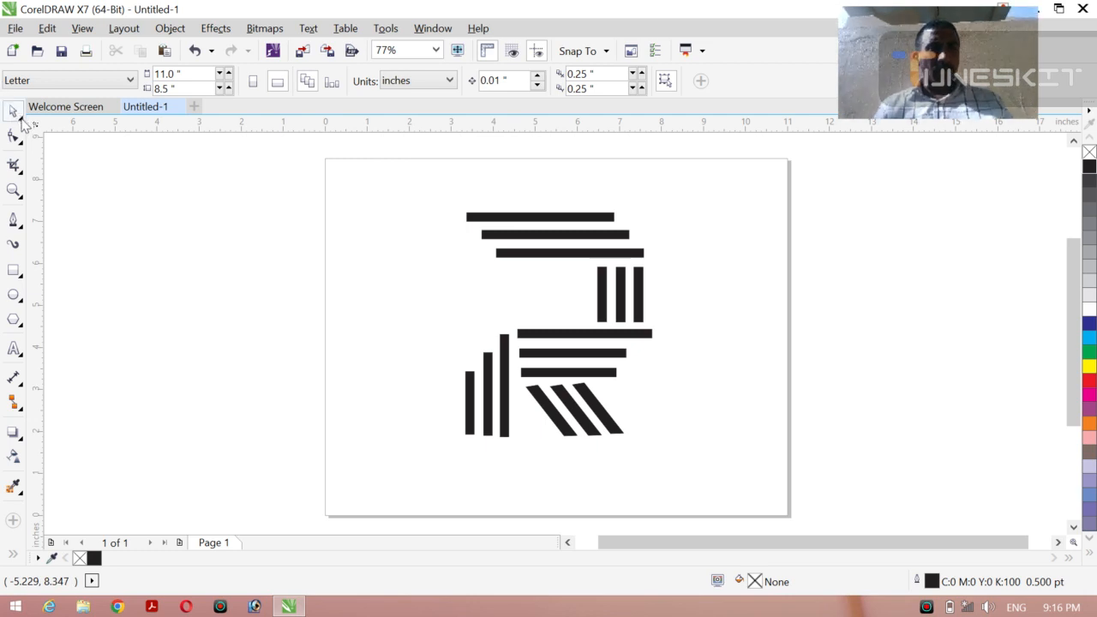
mouse_move(398, 203)
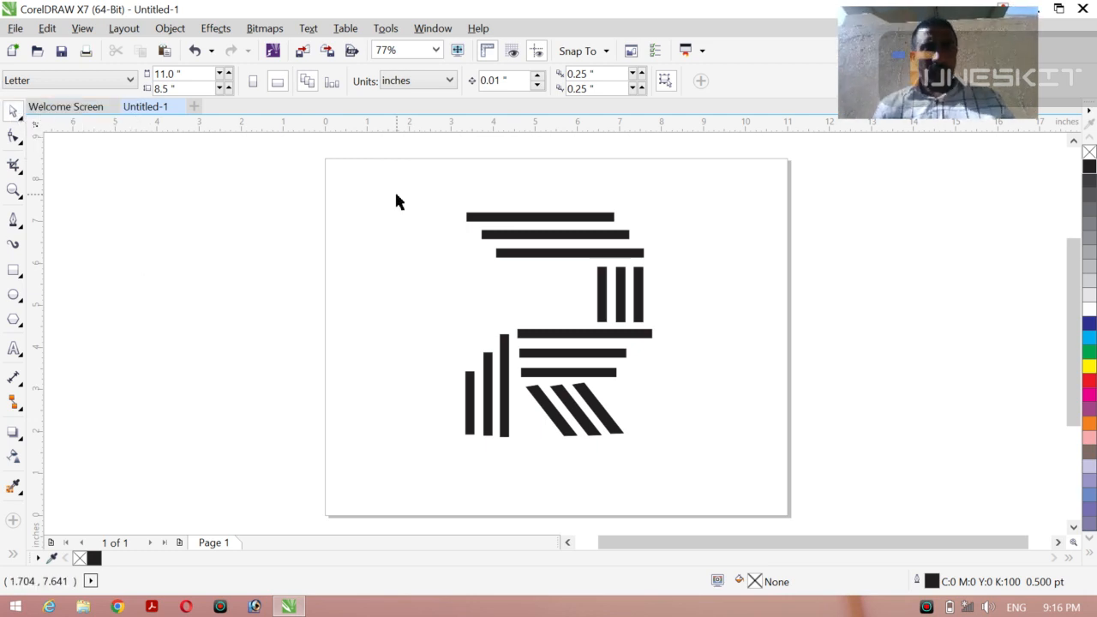
click(14, 190)
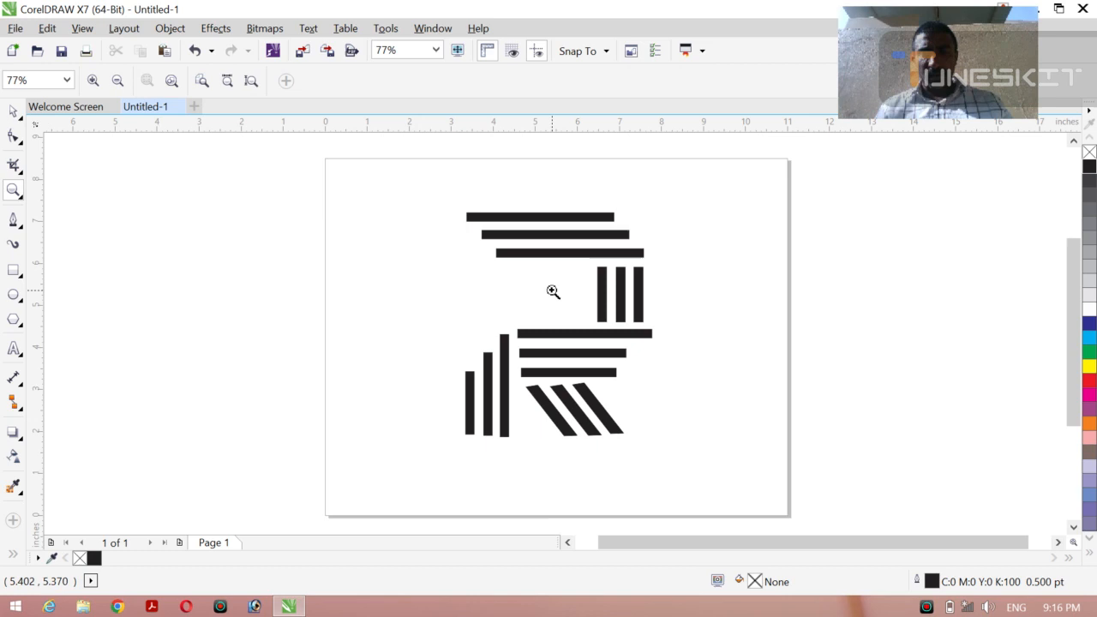